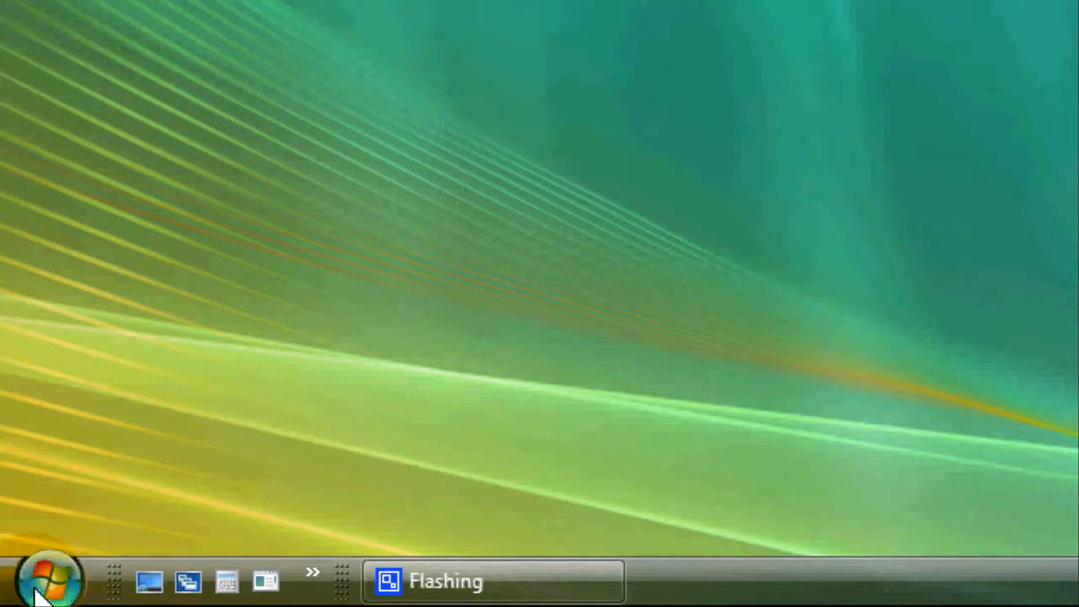
{"action": "mouse_move", "coordinate": [51, 576]}
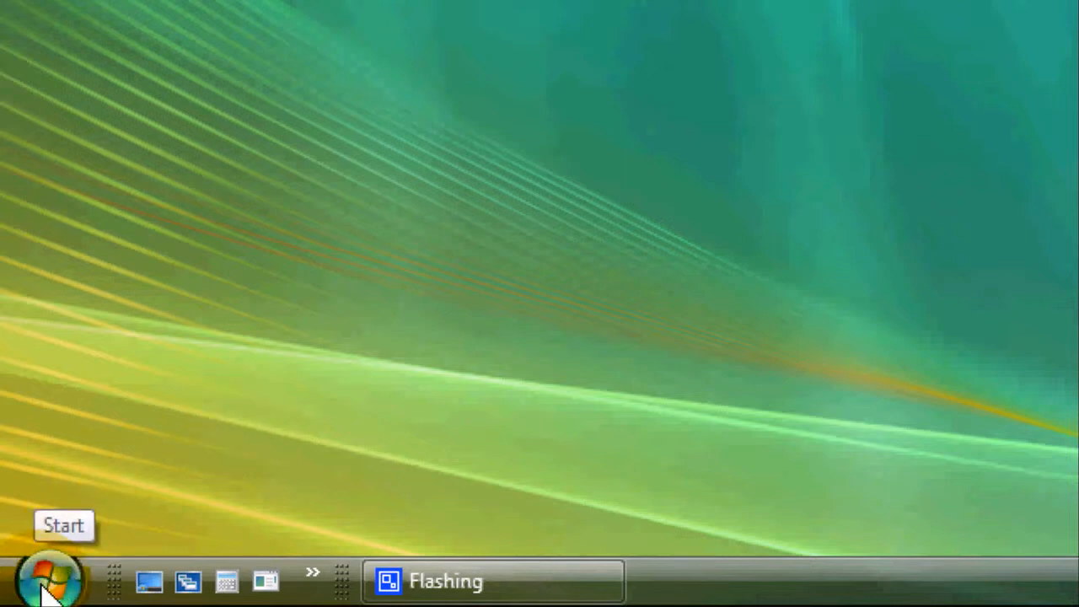
Launch Control Panel from the Start menu to reach its home category page
{"action": "left_click", "coordinate": [50, 576]}
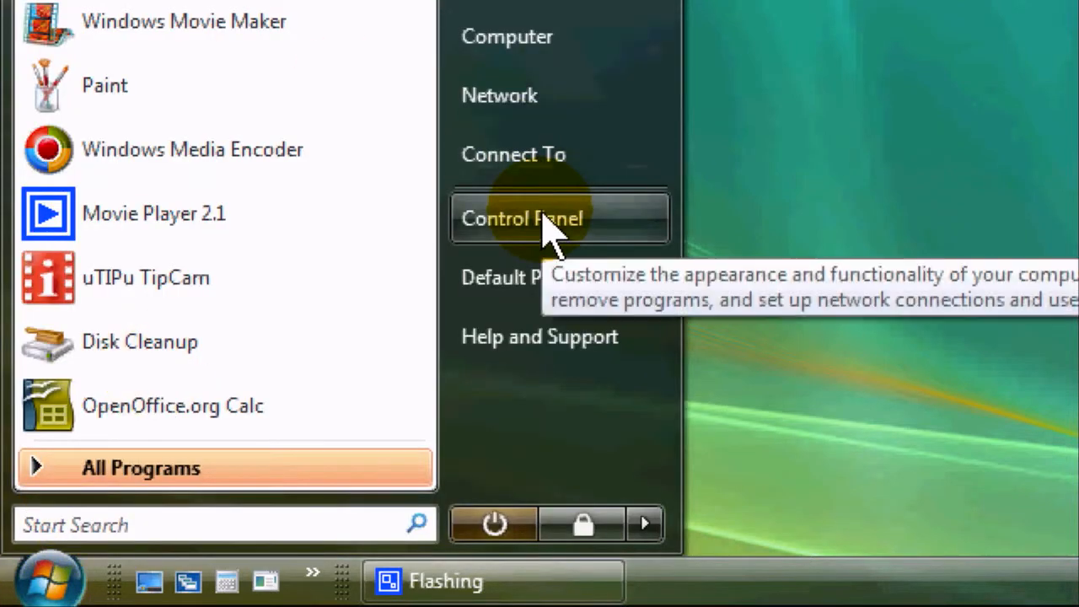
{"action": "left_click", "coordinate": [521, 217]}
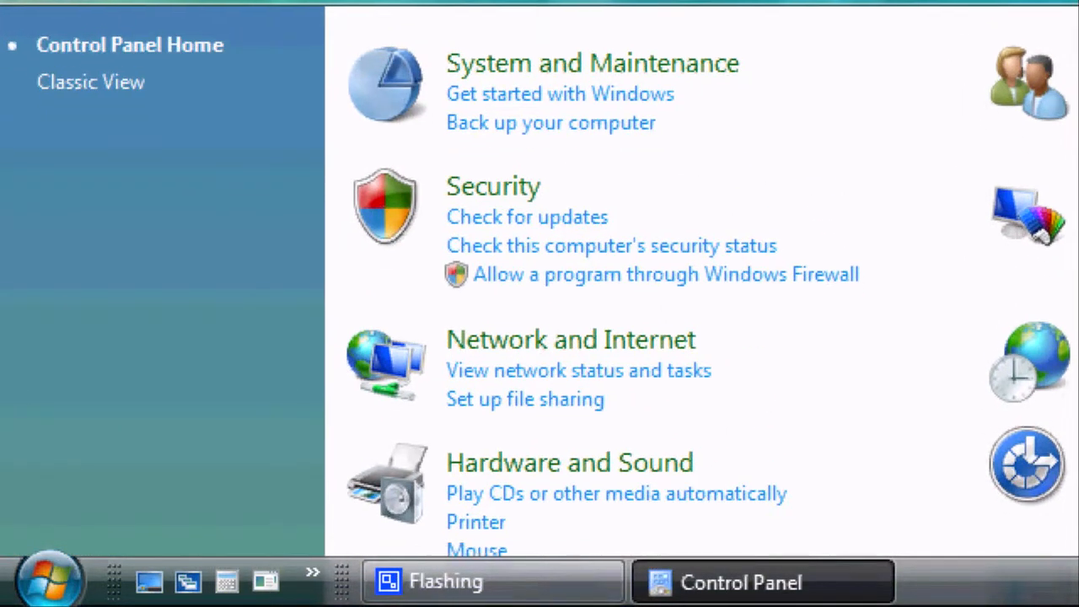
{"action": "scroll", "scroll_direction": "down", "scroll_amount": 3}
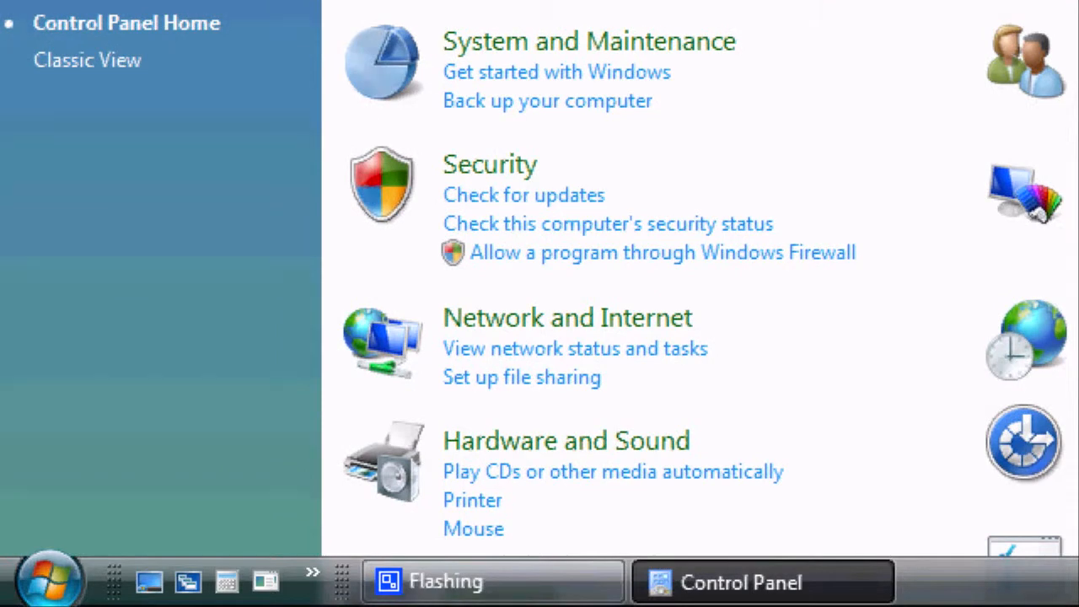
{"action": "scroll", "scroll_direction": "down", "scroll_amount": 3}
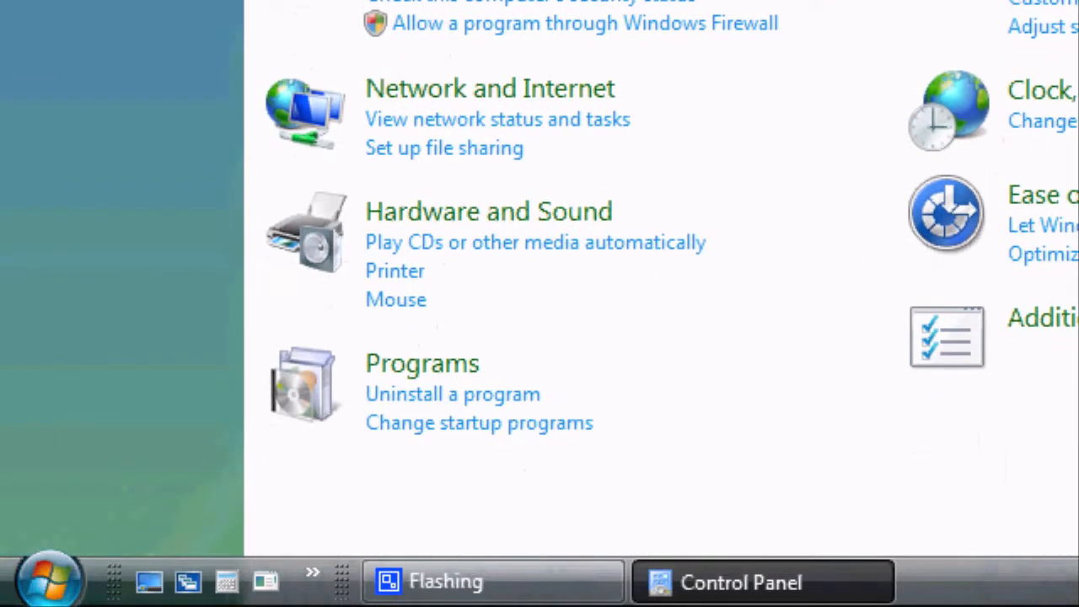
{"action": "mouse_move", "coordinate": [519, 253]}
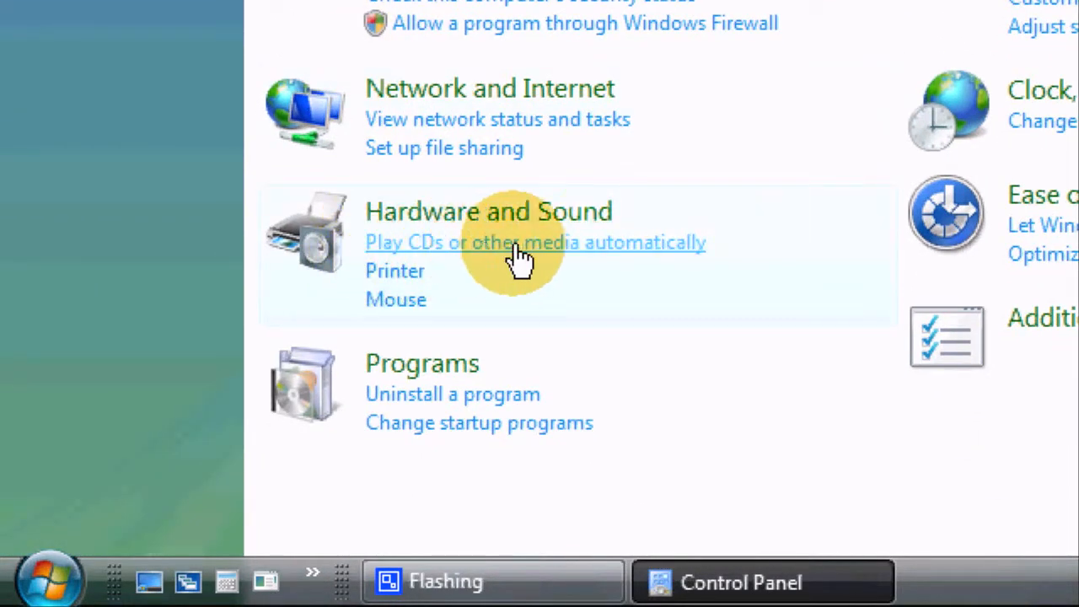
{"action": "mouse_move", "coordinate": [455, 256]}
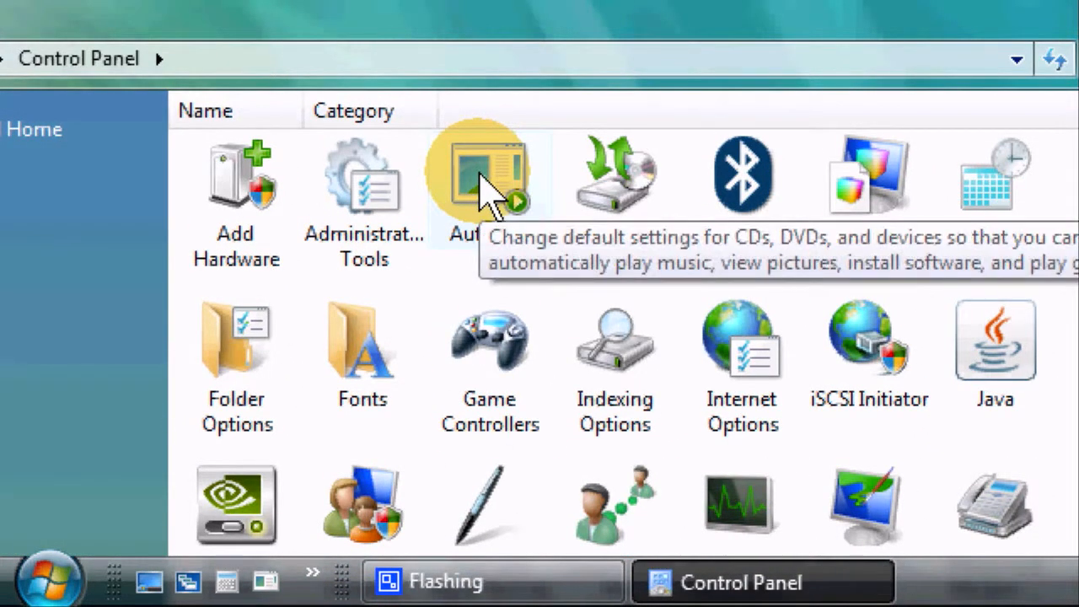
{"action": "mouse_move", "coordinate": [503, 34]}
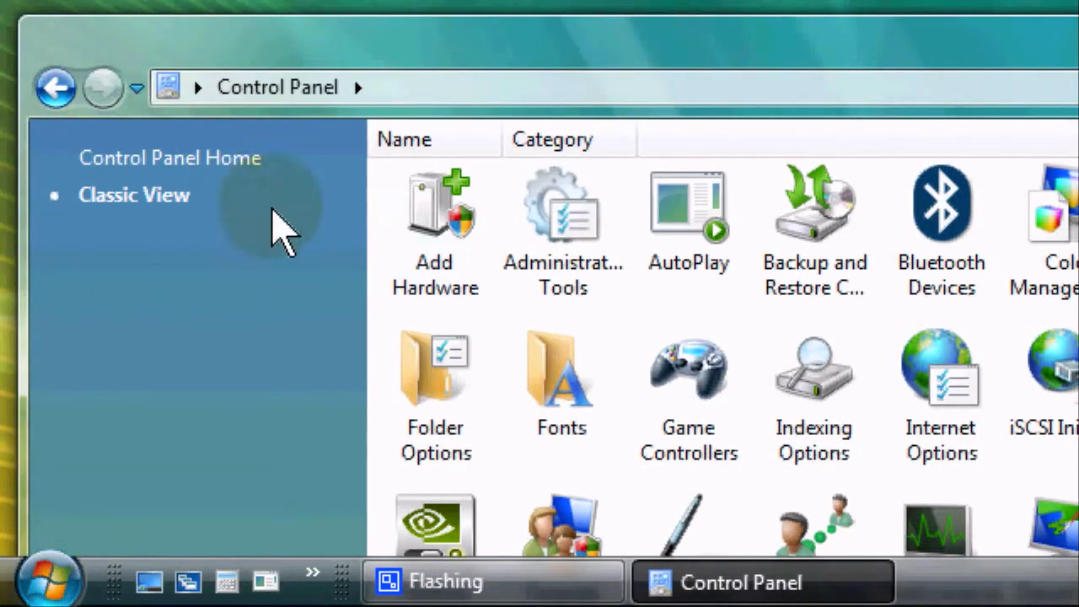
{"action": "left_click", "coordinate": [169, 158]}
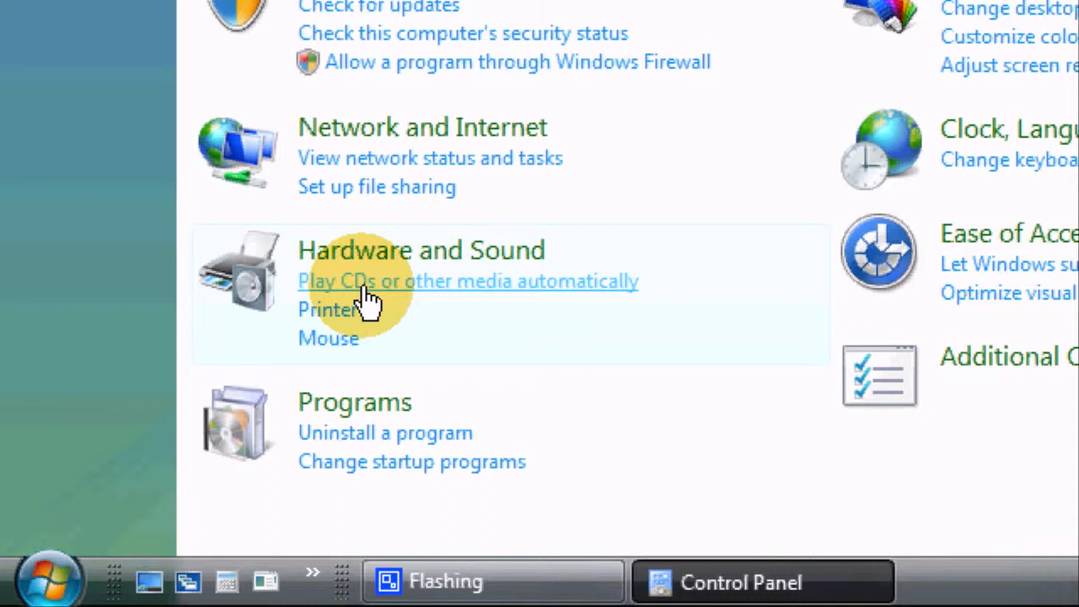
{"action": "mouse_move", "coordinate": [396, 262]}
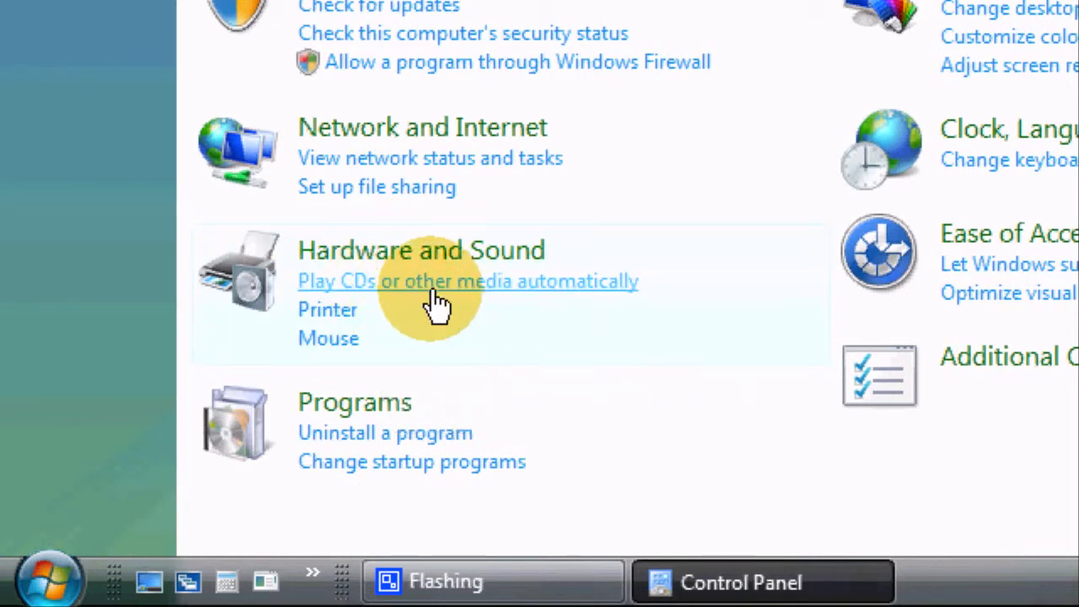
Reach 'Play CDs or other media automatically' under Hardware and Sound and review the media-type list
{"action": "left_click", "coordinate": [467, 280]}
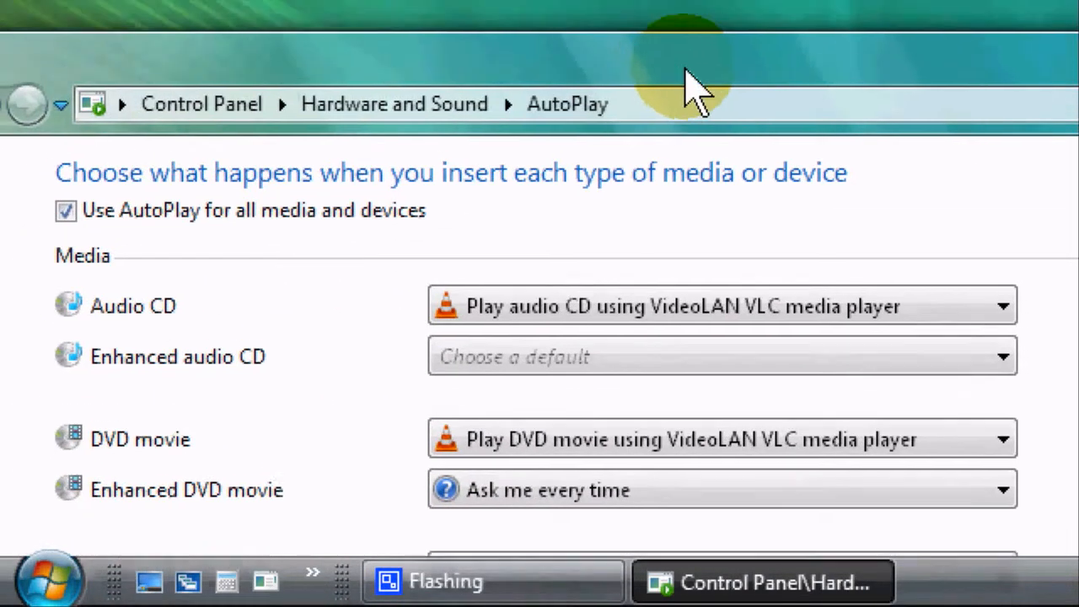
{"action": "scroll", "scroll_direction": "down", "scroll_amount": 3}
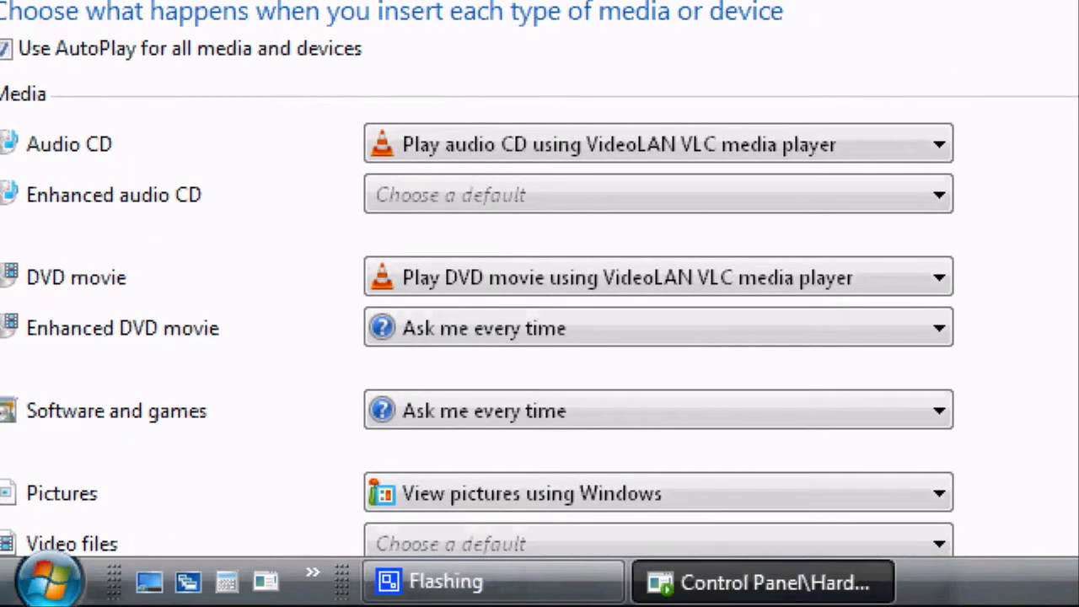
{"action": "scroll", "scroll_direction": "down", "scroll_amount": 3}
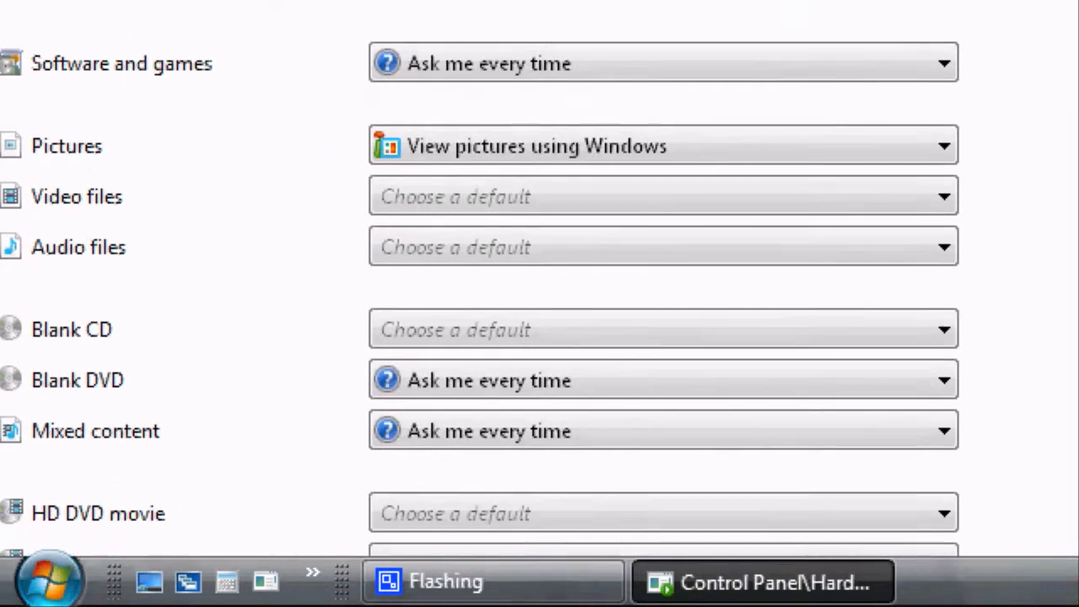
{"action": "scroll", "scroll_direction": "up", "scroll_amount": 3}
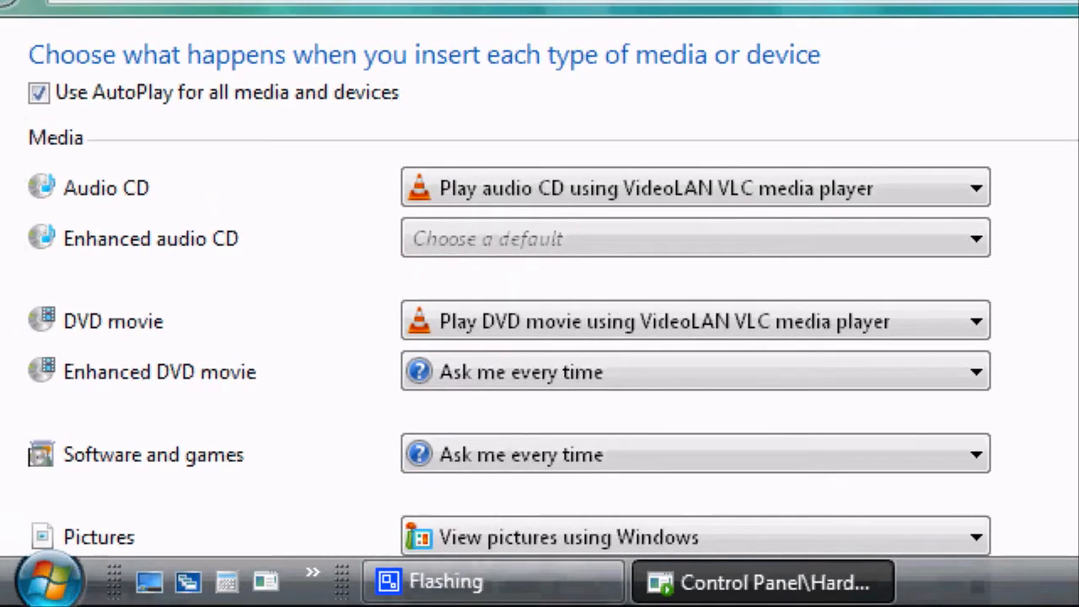
{"action": "scroll", "scroll_direction": "down", "scroll_amount": 3}
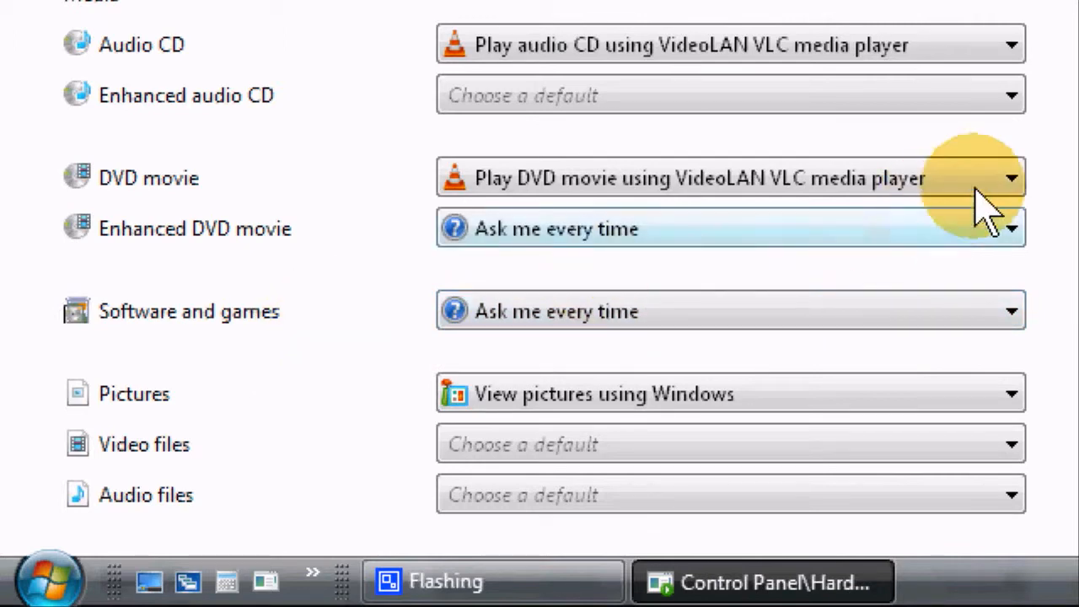
{"action": "left_click", "coordinate": [1012, 178]}
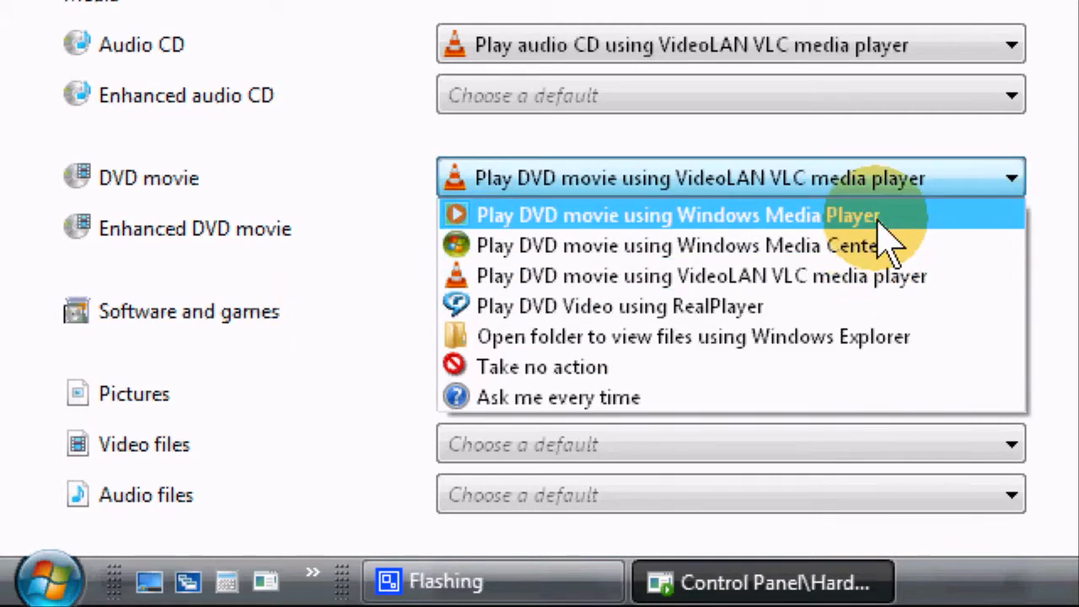
{"action": "left_click", "coordinate": [651, 216]}
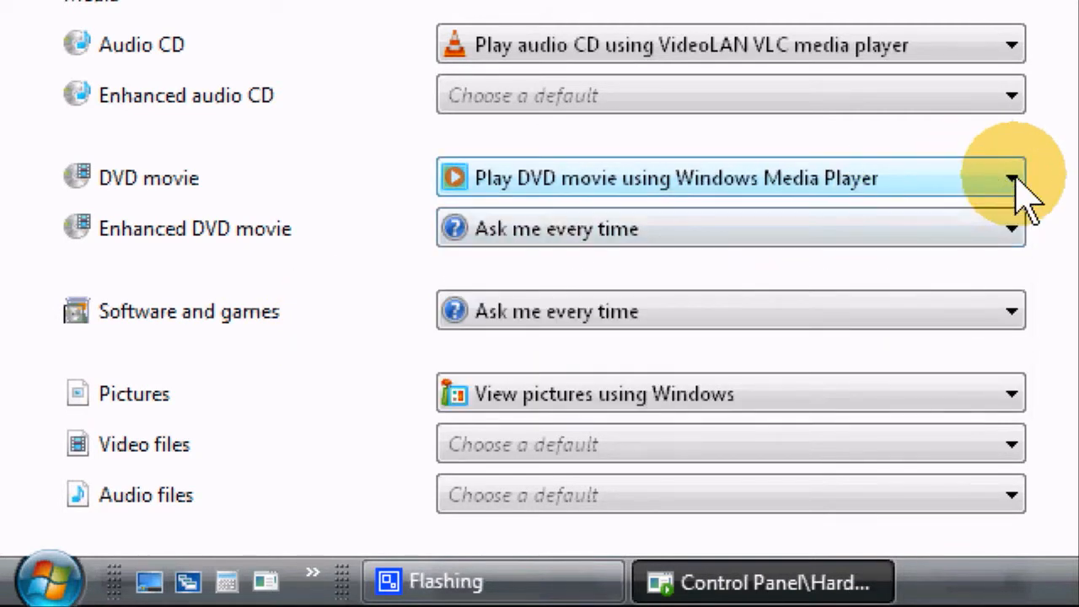
{"action": "left_click", "coordinate": [1011, 178]}
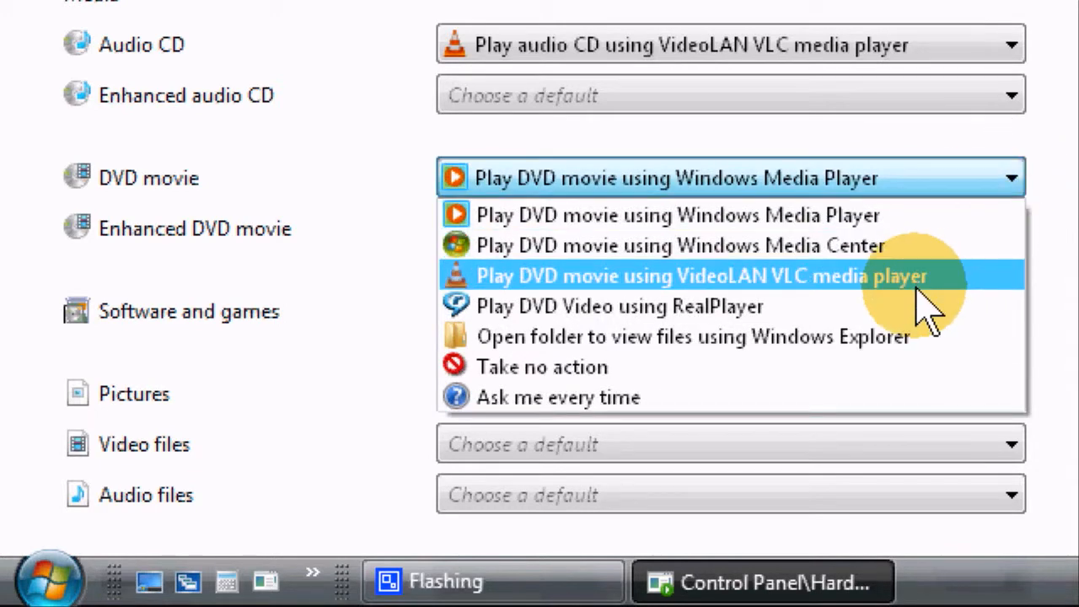
{"action": "left_click", "coordinate": [677, 277]}
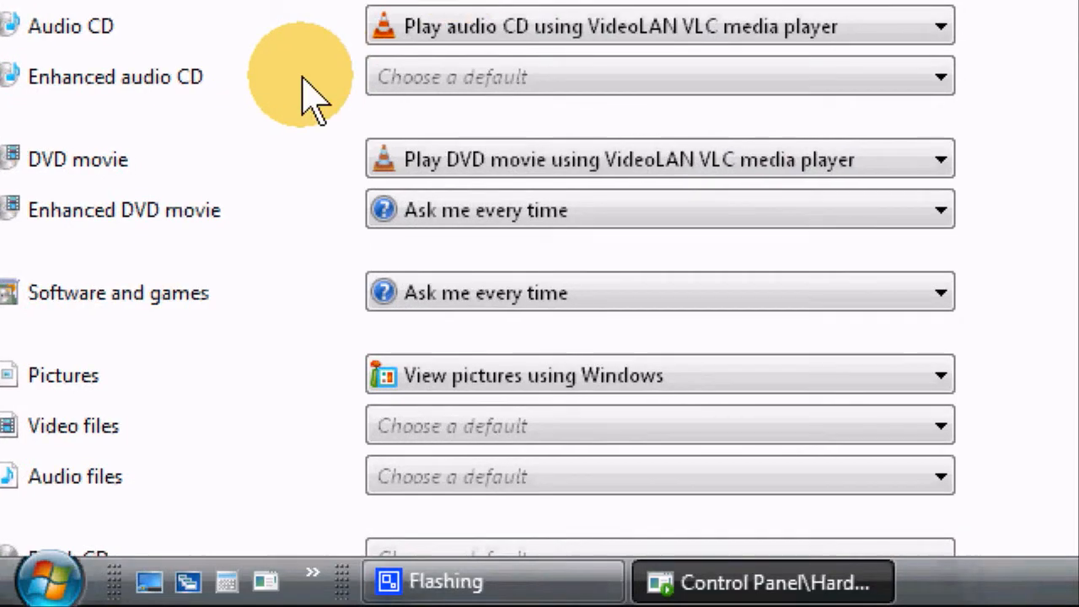
{"action": "scroll", "scroll_direction": "down", "scroll_amount": 3}
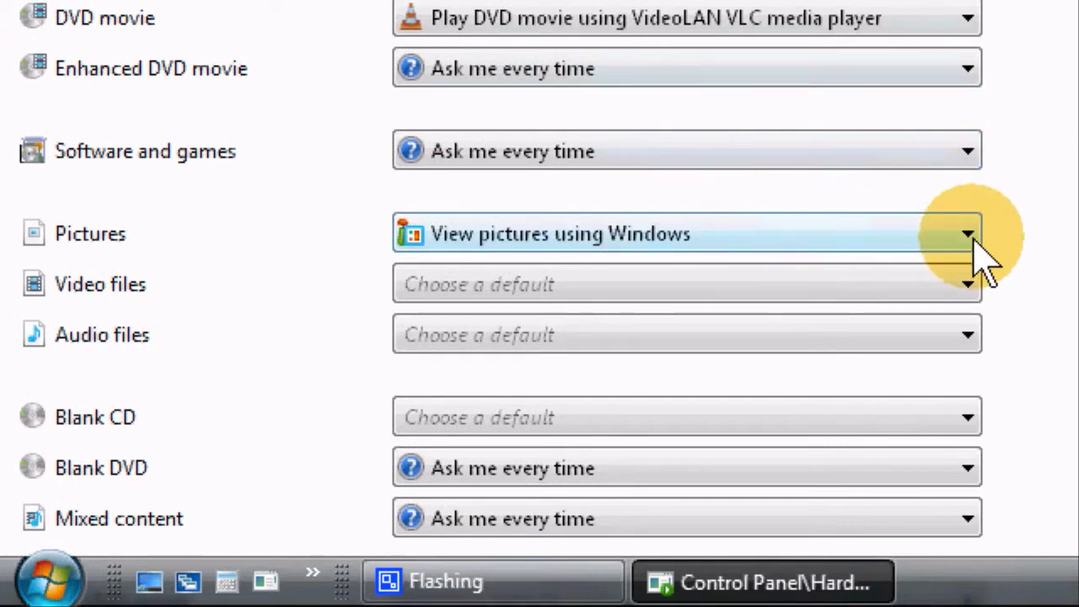
{"action": "left_click", "coordinate": [967, 232]}
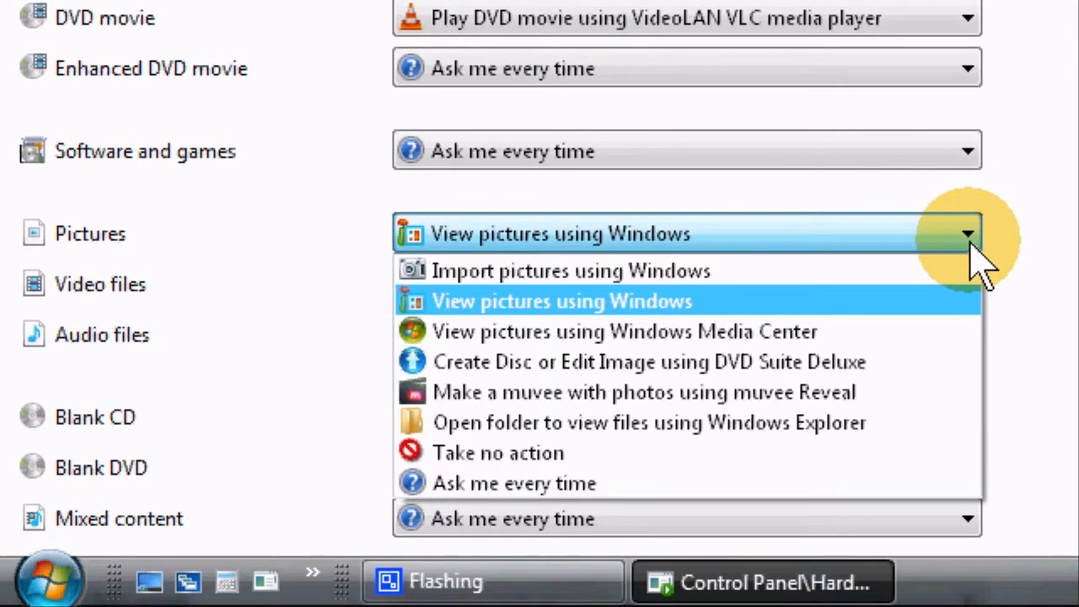
{"action": "mouse_move", "coordinate": [463, 361]}
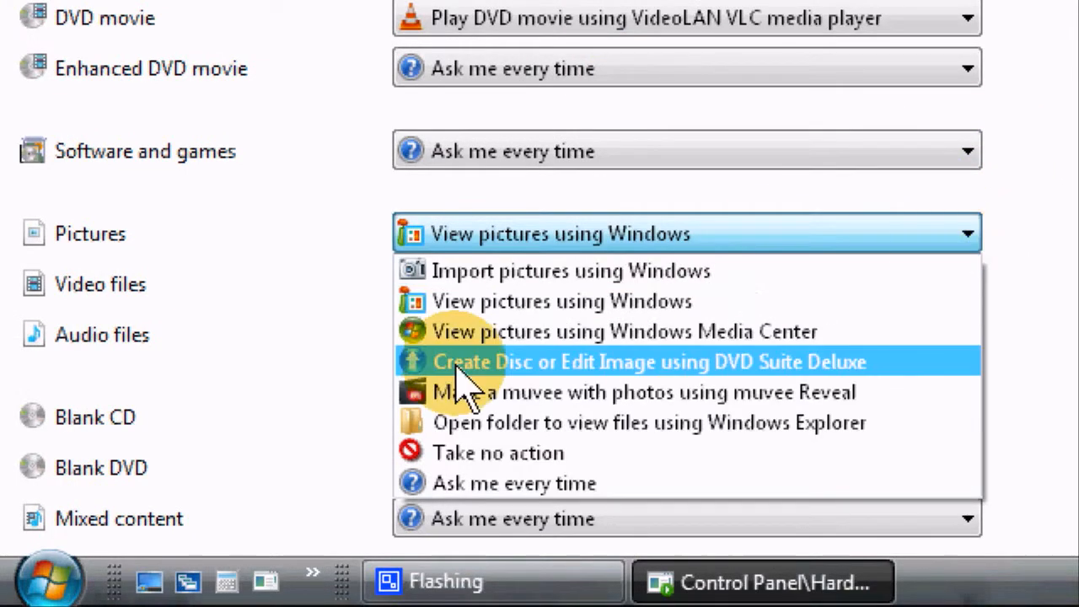
{"action": "mouse_move", "coordinate": [485, 482]}
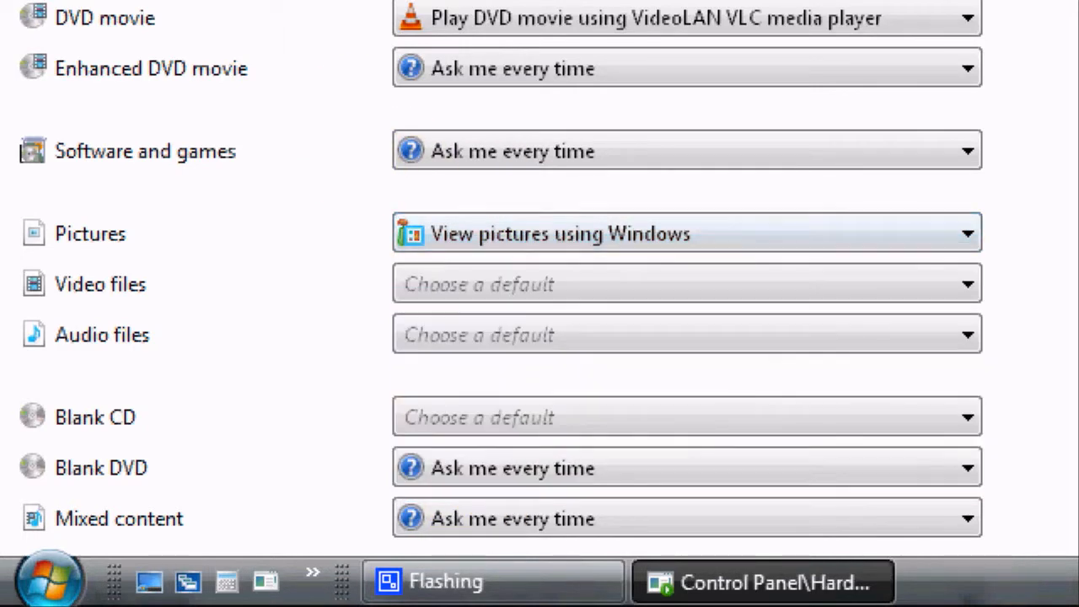
{"action": "scroll", "scroll_direction": "up", "scroll_amount": 3}
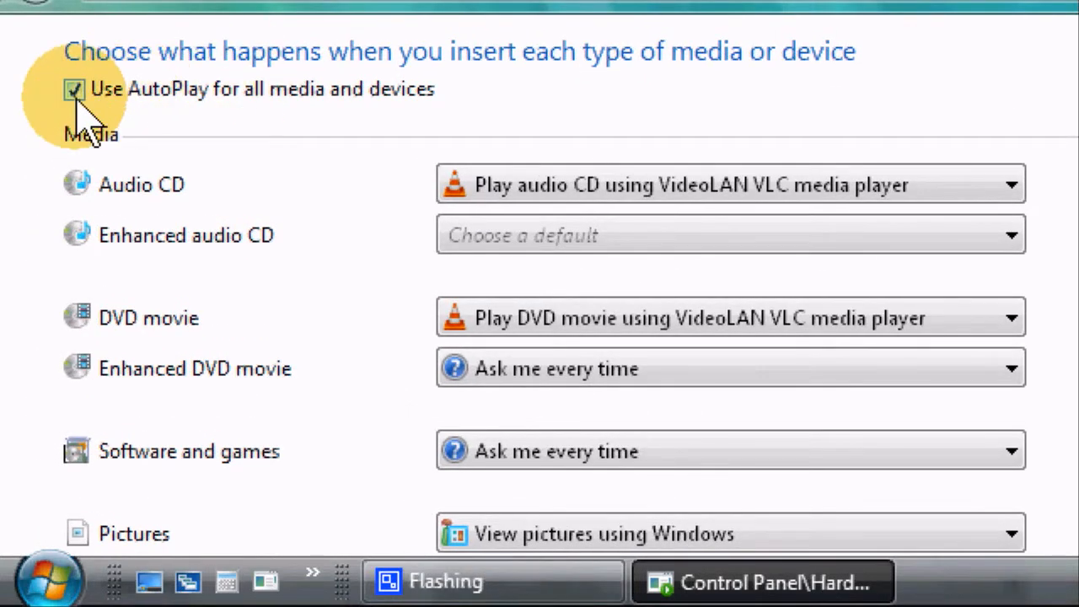
{"action": "left_click", "coordinate": [74, 87]}
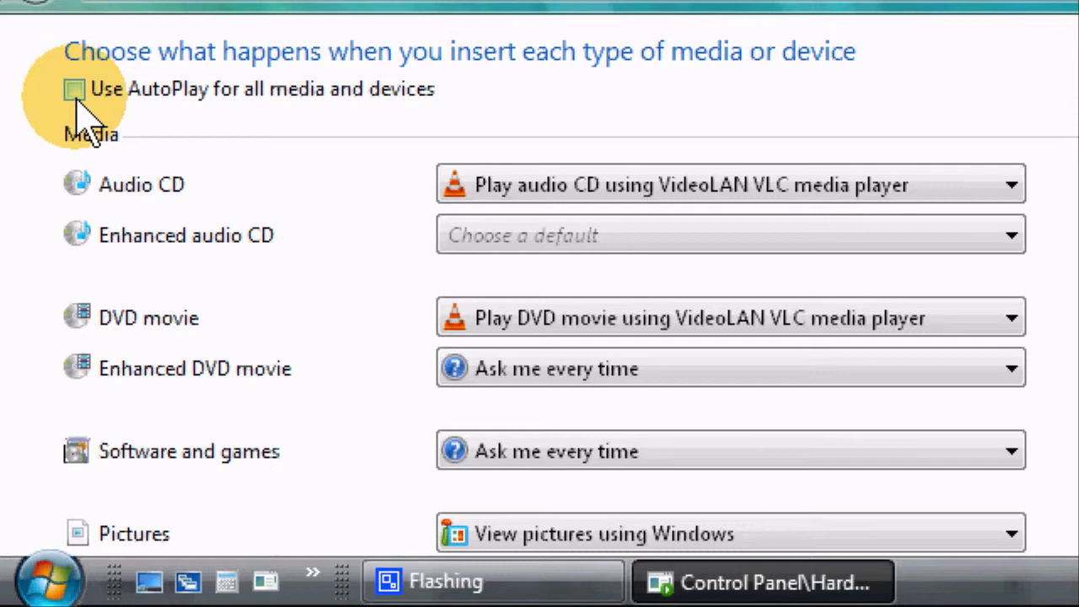
{"action": "left_click", "coordinate": [74, 90]}
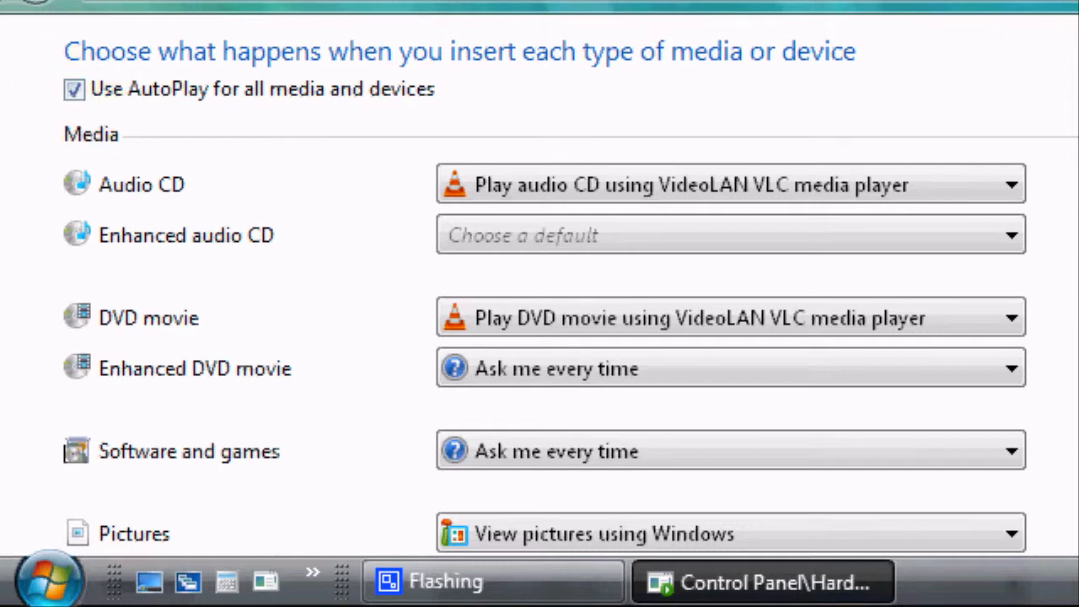
{"action": "scroll", "scroll_direction": "down", "scroll_amount": 3}
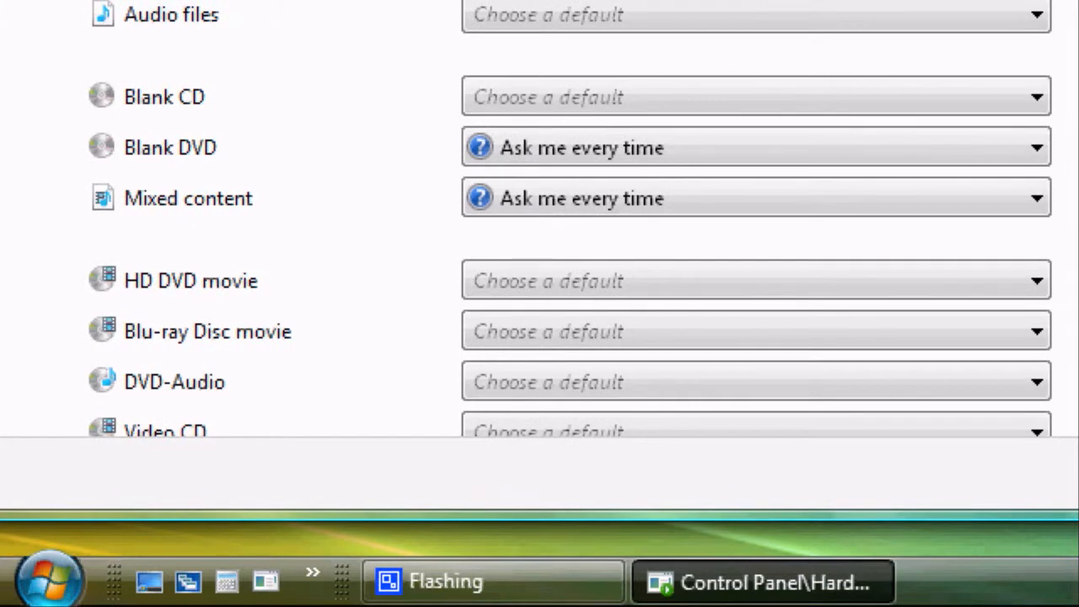
{"action": "scroll", "scroll_direction": "down", "scroll_amount": 3}
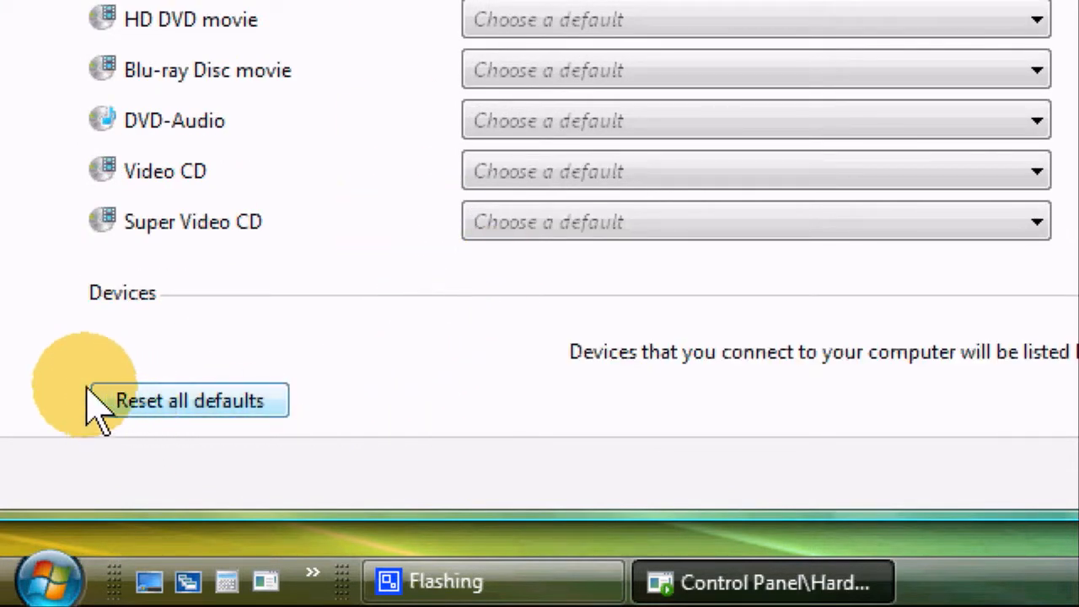
{"action": "mouse_move", "coordinate": [266, 345]}
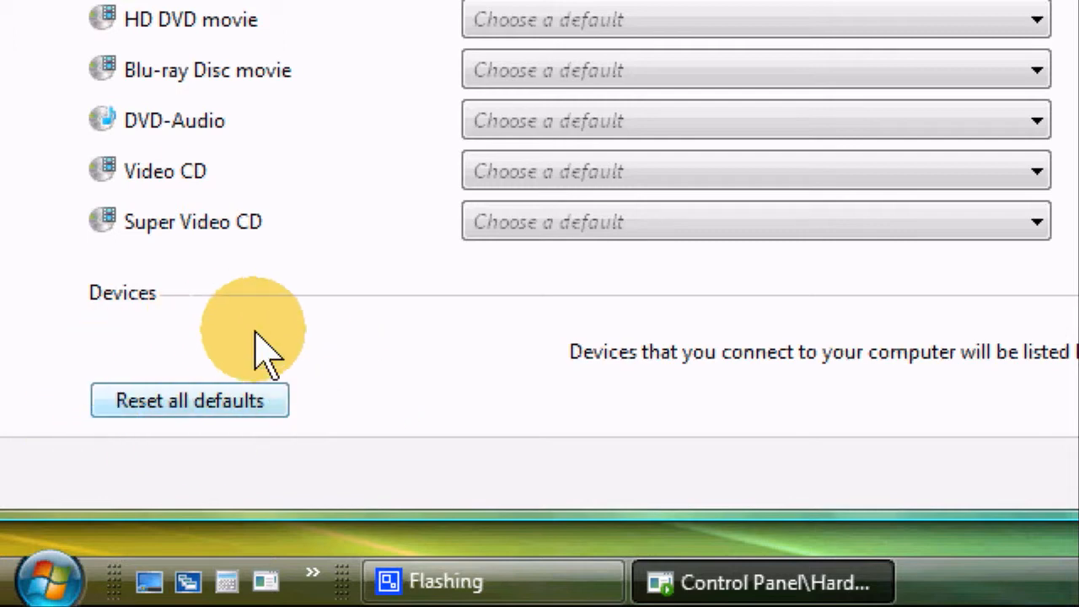
{"action": "mouse_move", "coordinate": [396, 401]}
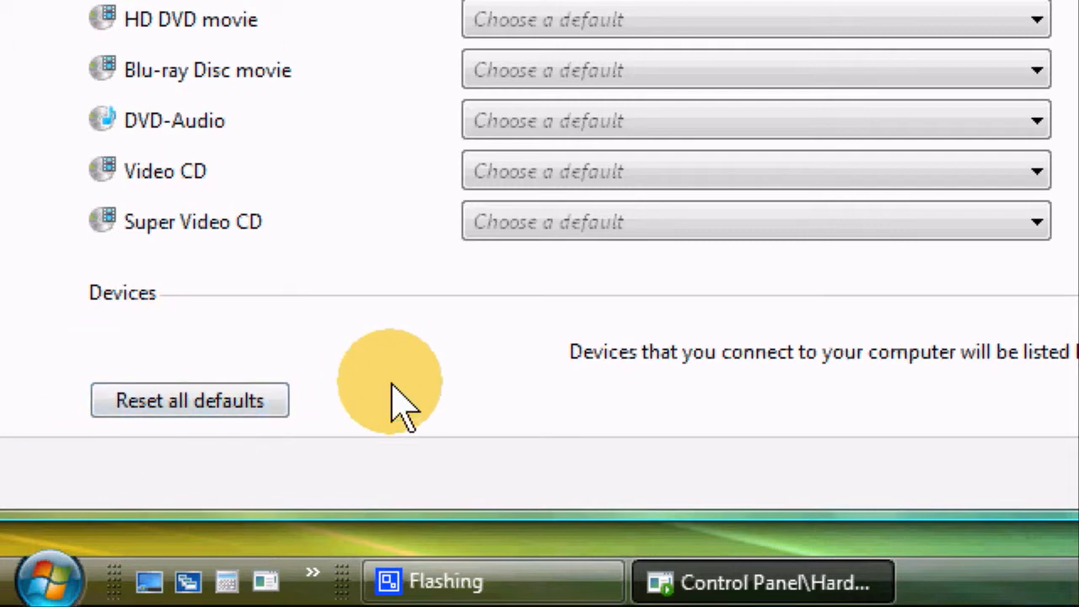